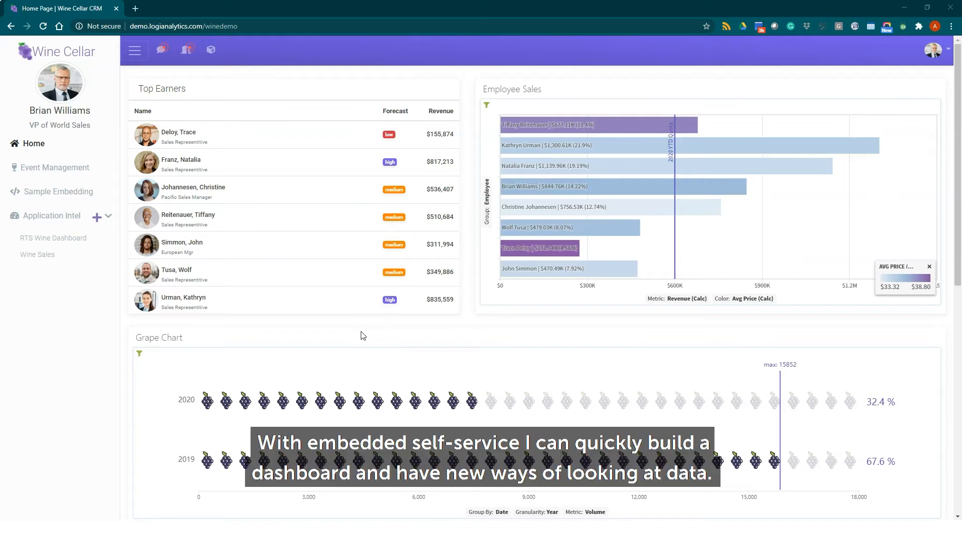
Step: Create a new empty dashboard from the Application Intel sidebar entry
left_click(97, 216)
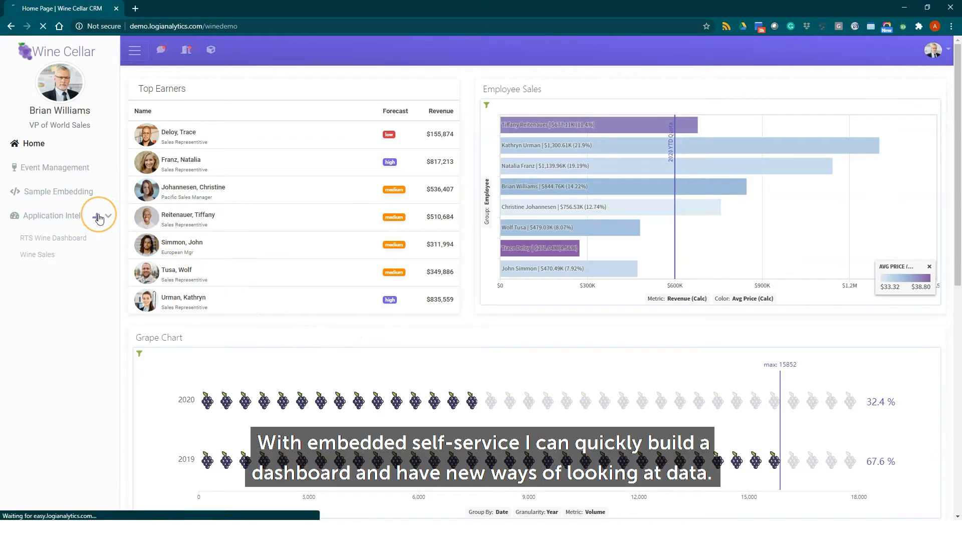
left_click(99, 217)
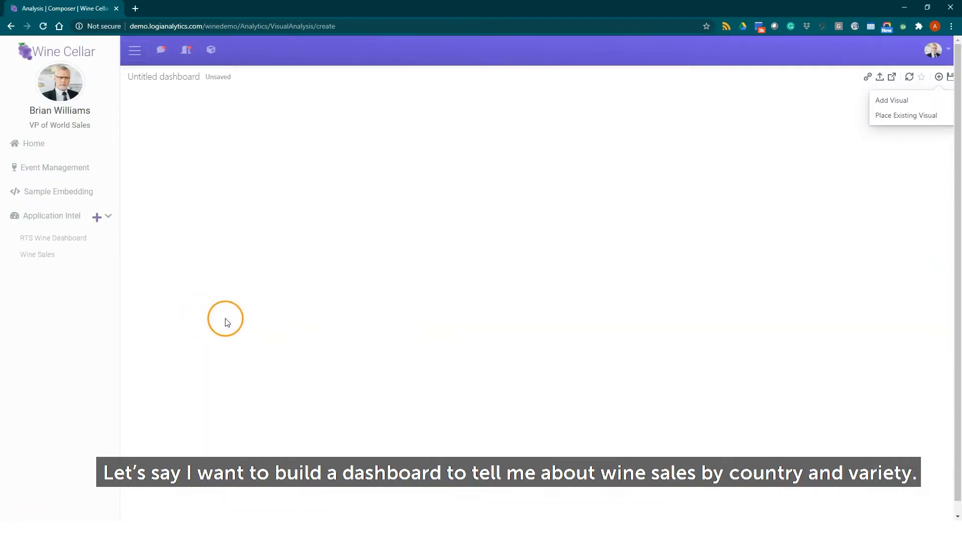
mouse_move(891, 100)
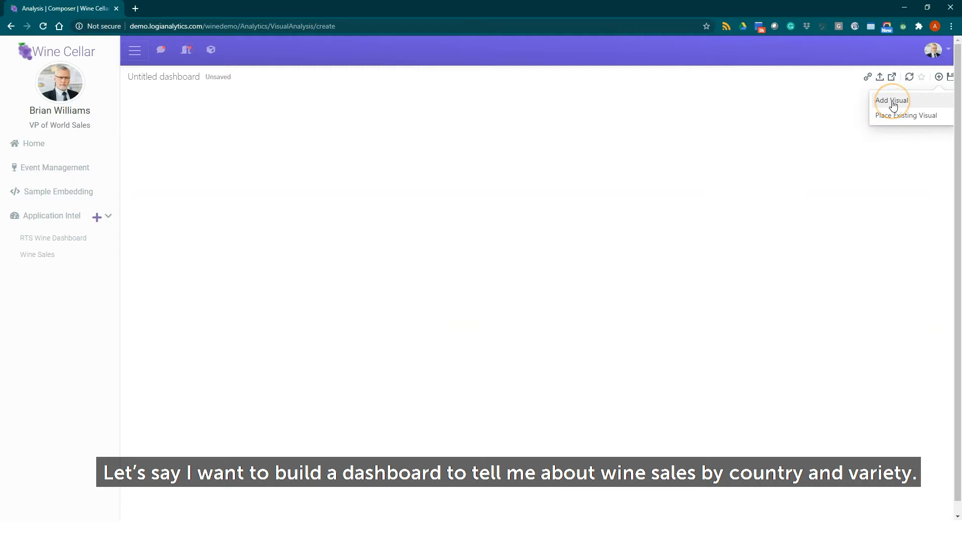
Step: Add a Bars visual sourced from Sales Data showing volume by country
left_click(891, 100)
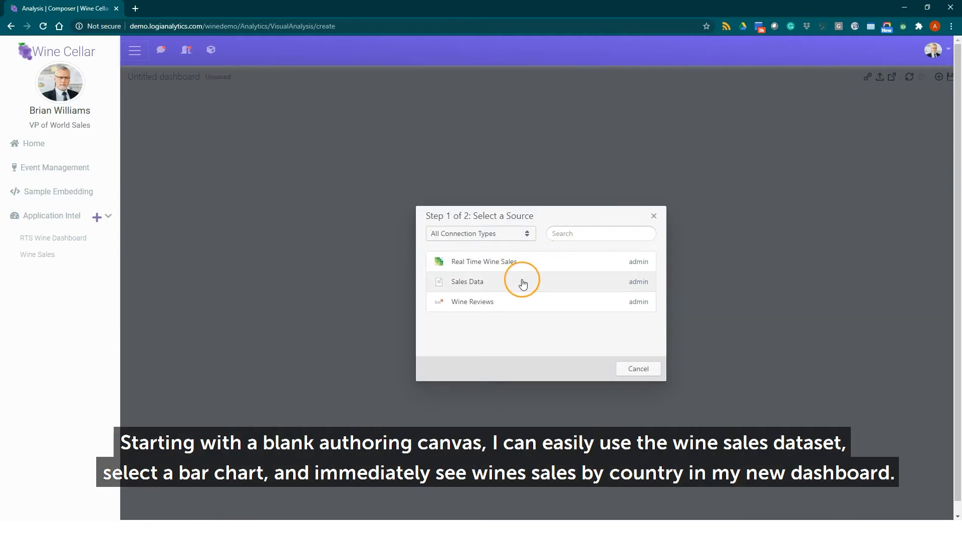
left_click(466, 282)
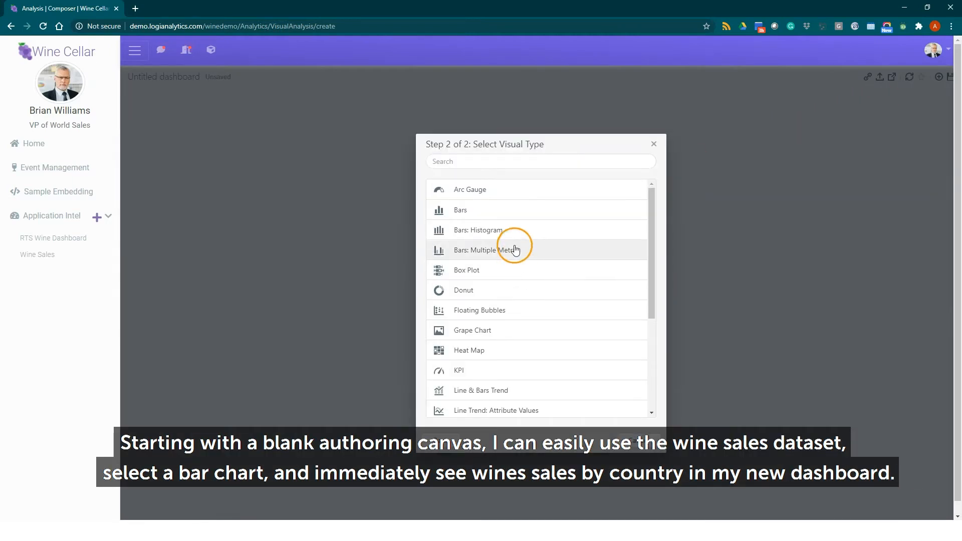
left_click(460, 210)
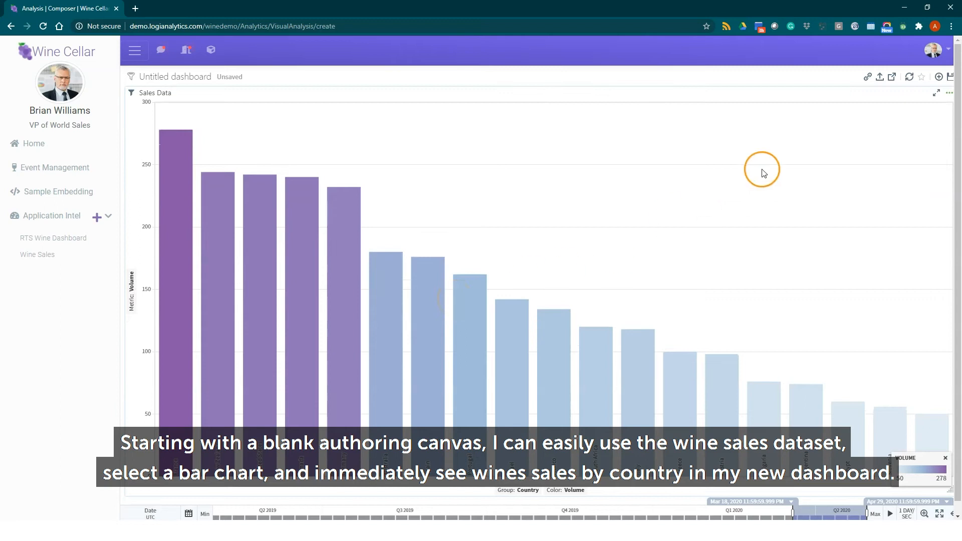
left_click(950, 92)
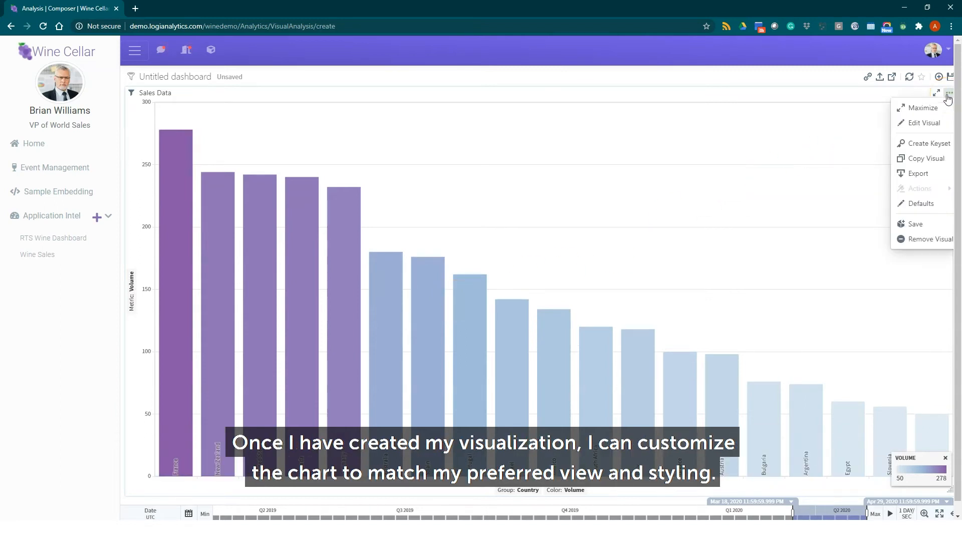
Step: Set the bar chart's orientation to Horizontal in Bar Chart Settings
left_click(926, 123)
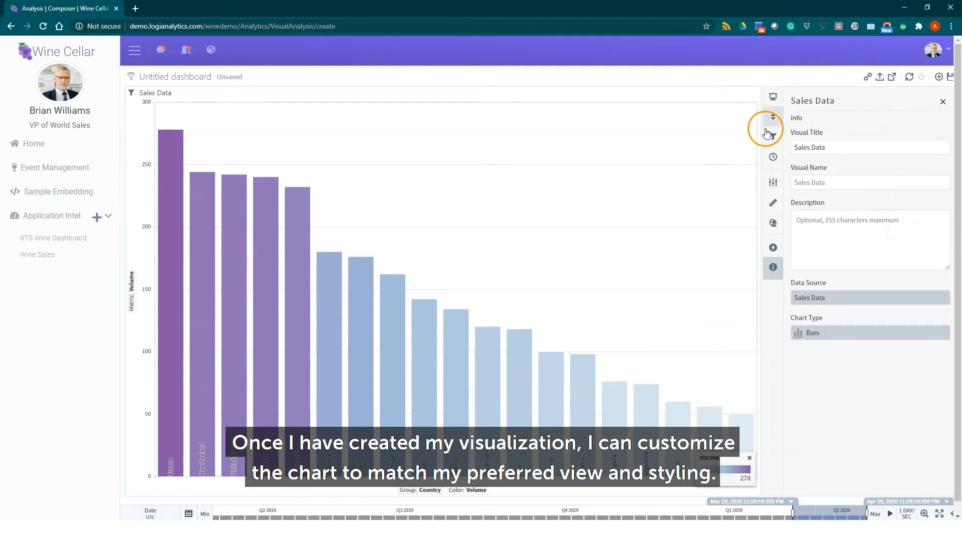
left_click(773, 182)
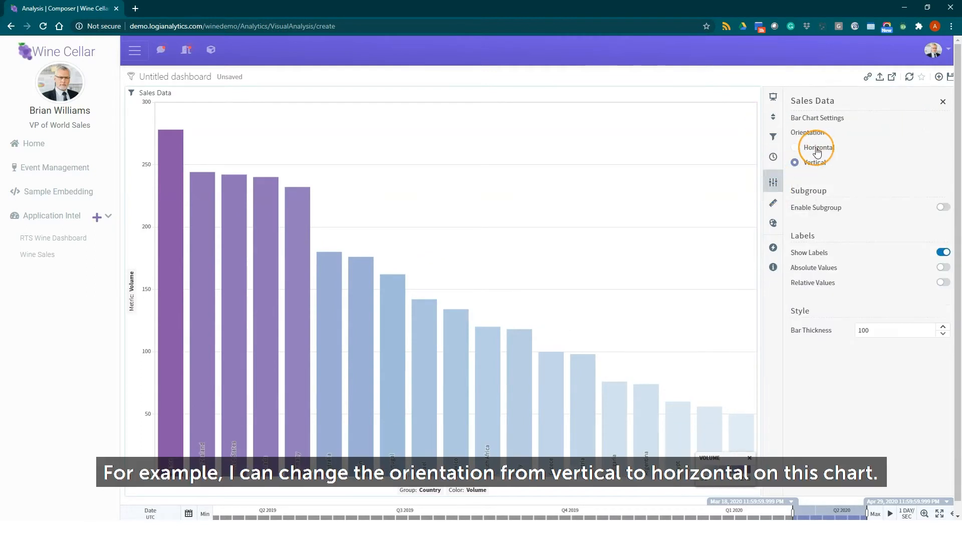
left_click(794, 148)
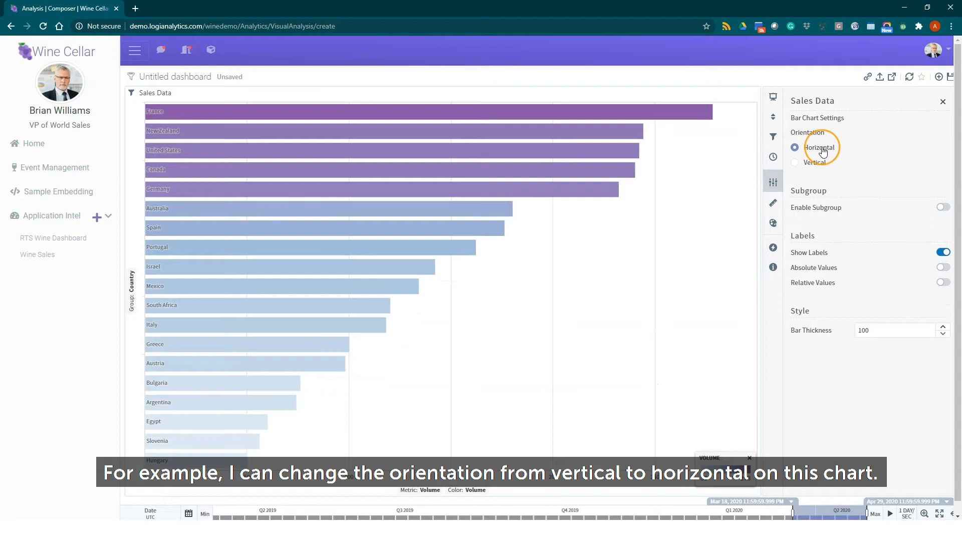
mouse_move(923, 105)
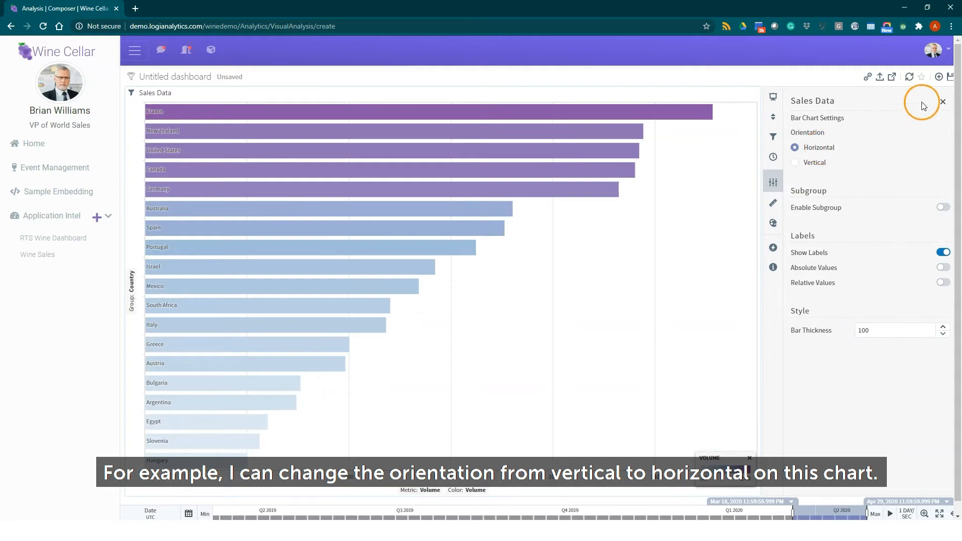
left_click(942, 102)
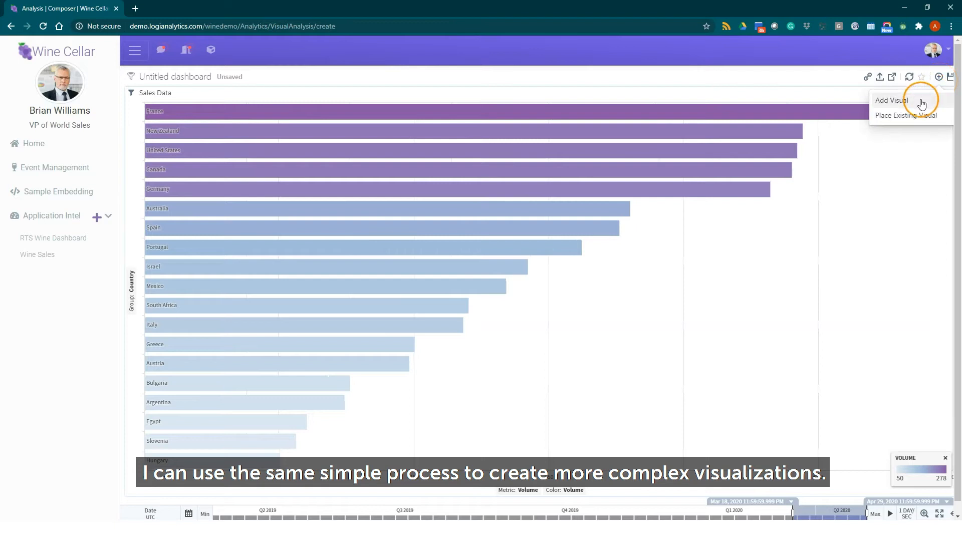
Step: Add a Tree Map visual sourced from Sales Data beside the bar chart
left_click(891, 100)
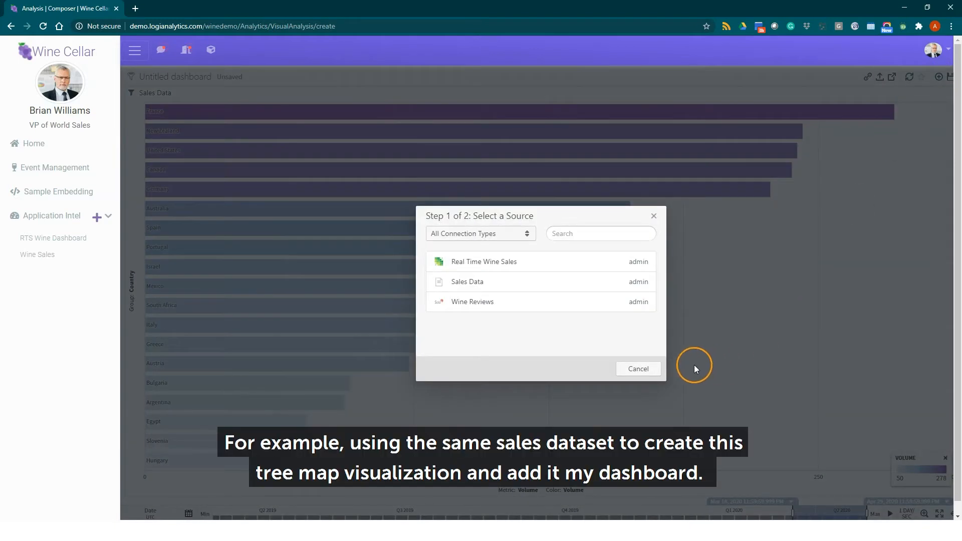
left_click(467, 281)
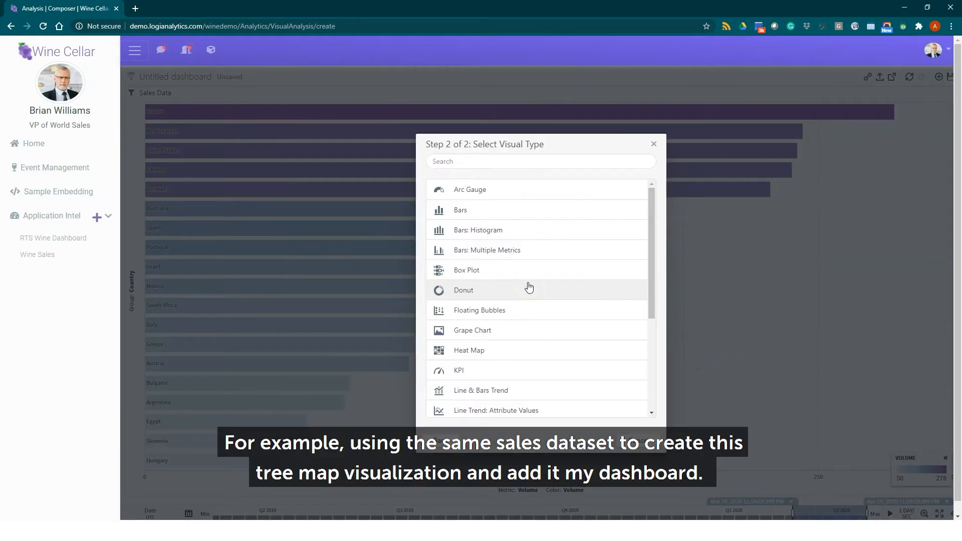
scroll("down", 3)
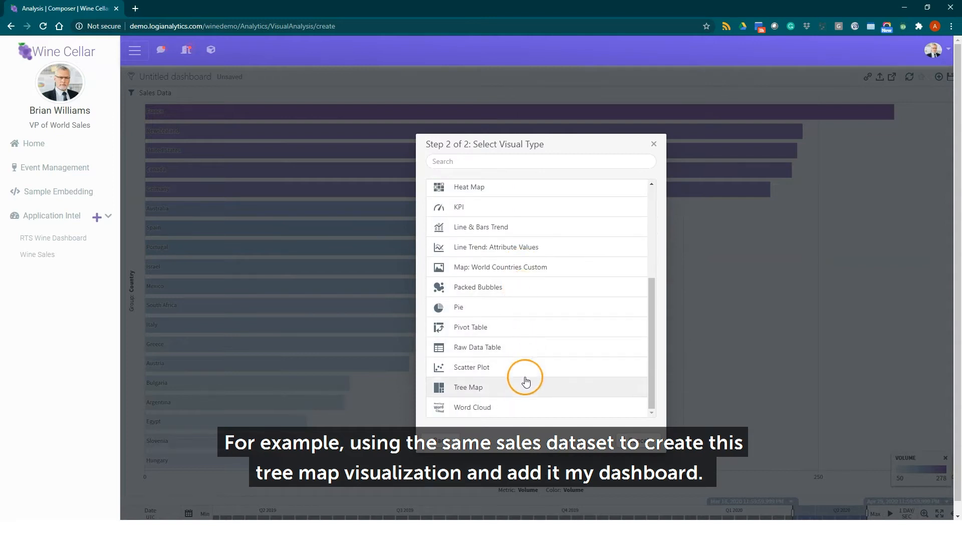
left_click(468, 386)
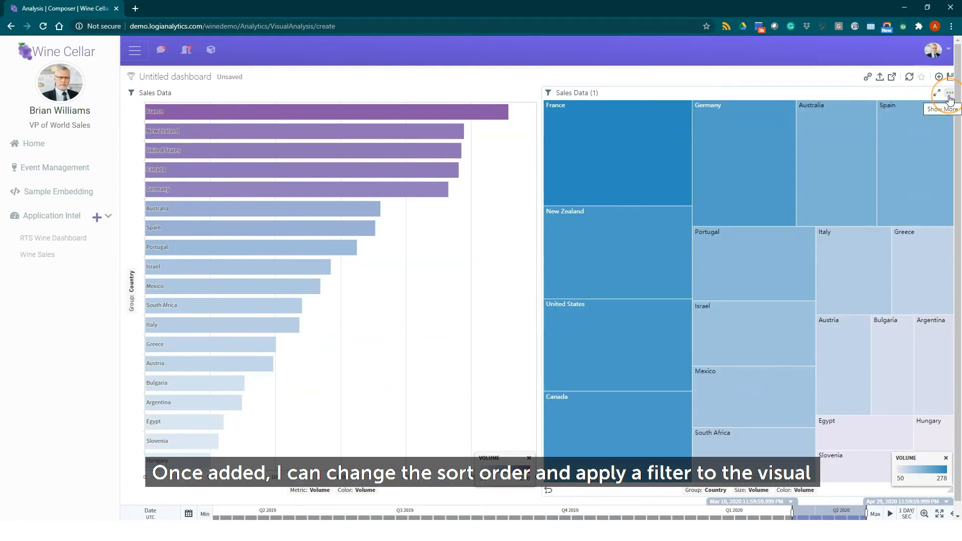
Step: Sort the tree map by Revenue with a limit of 10 countries and apply it
left_click(950, 92)
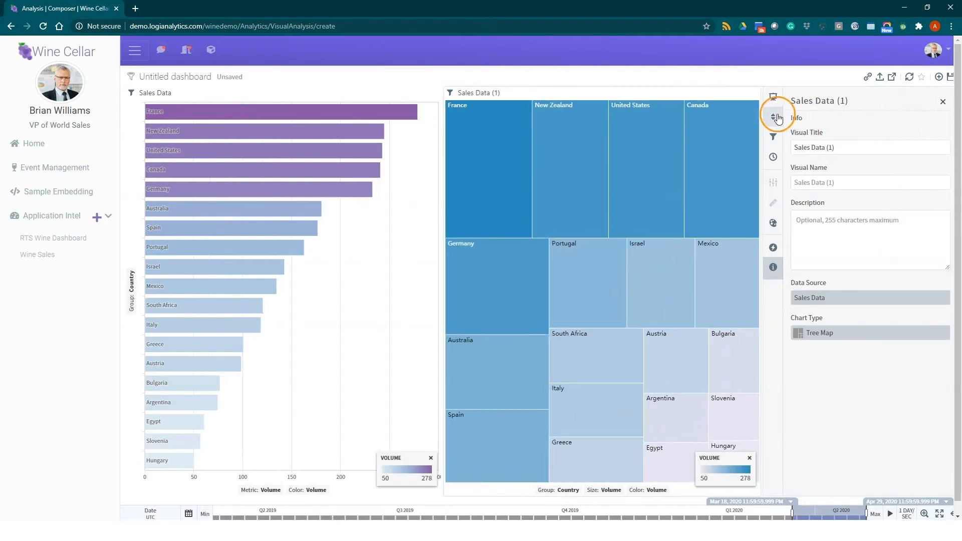
left_click(773, 118)
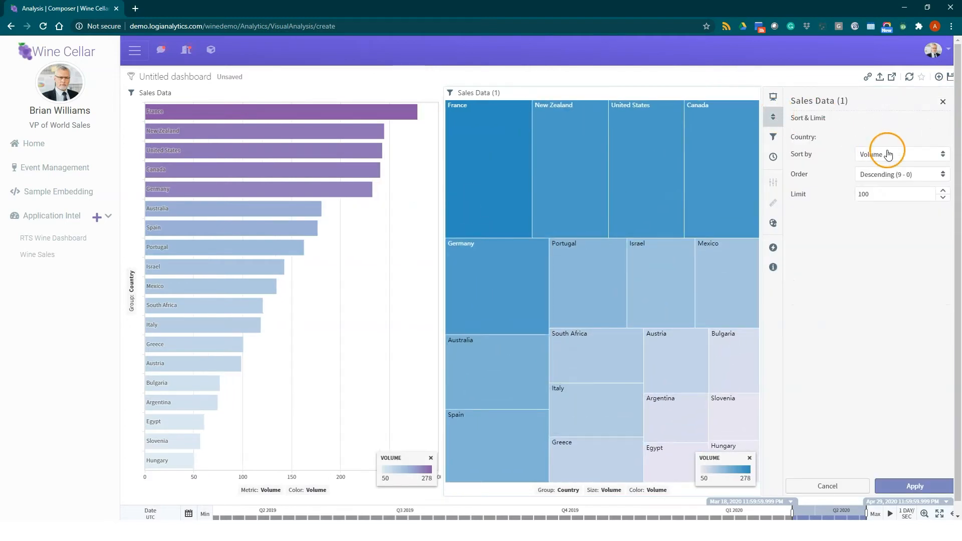
left_click(899, 155)
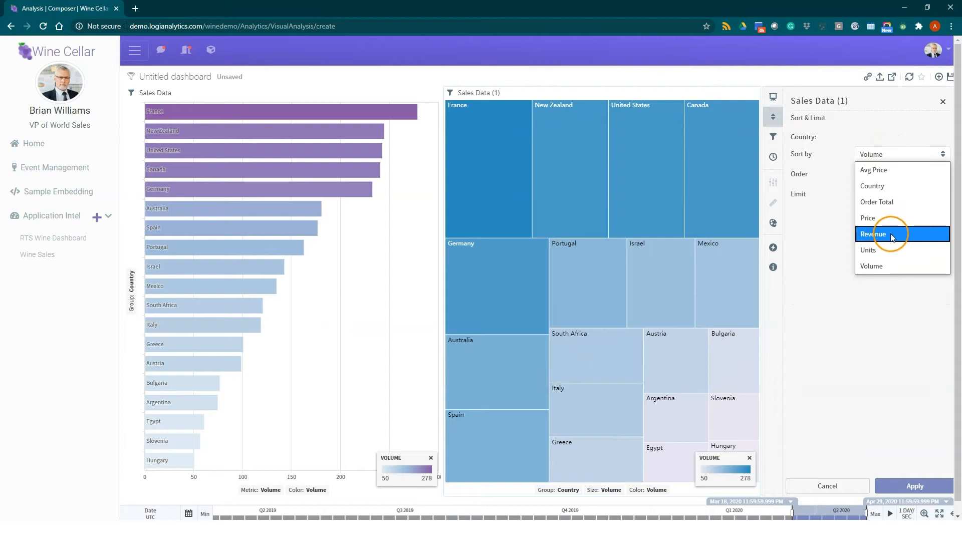
left_click(872, 234)
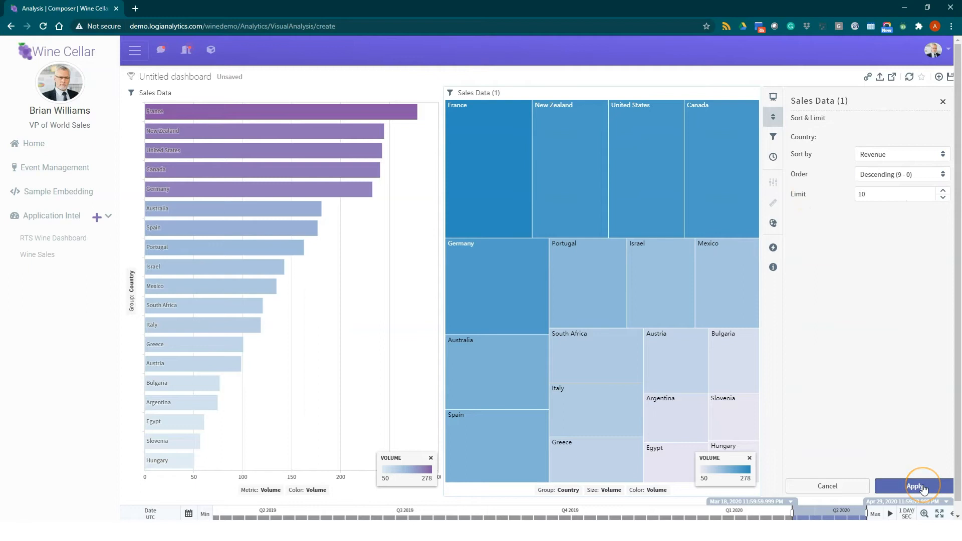
left_click(915, 485)
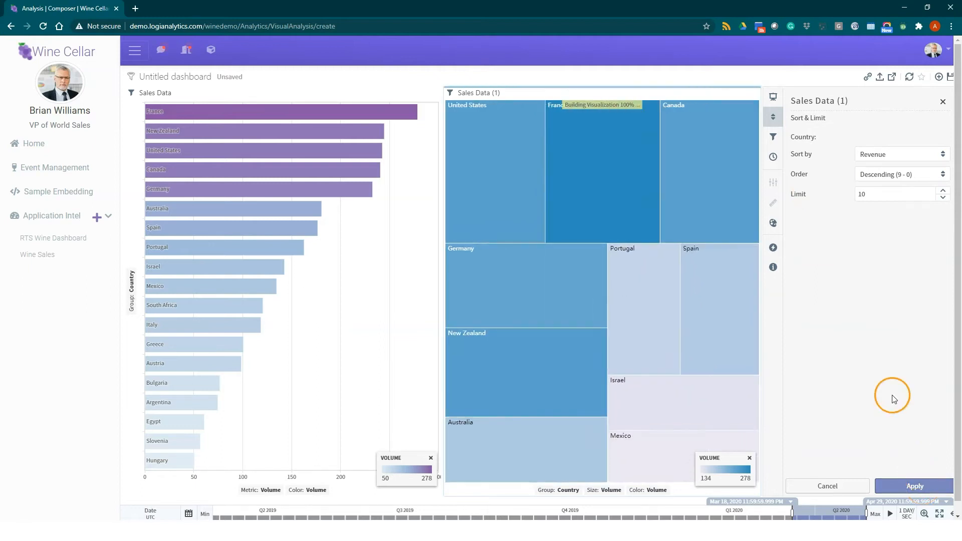
left_click(772, 222)
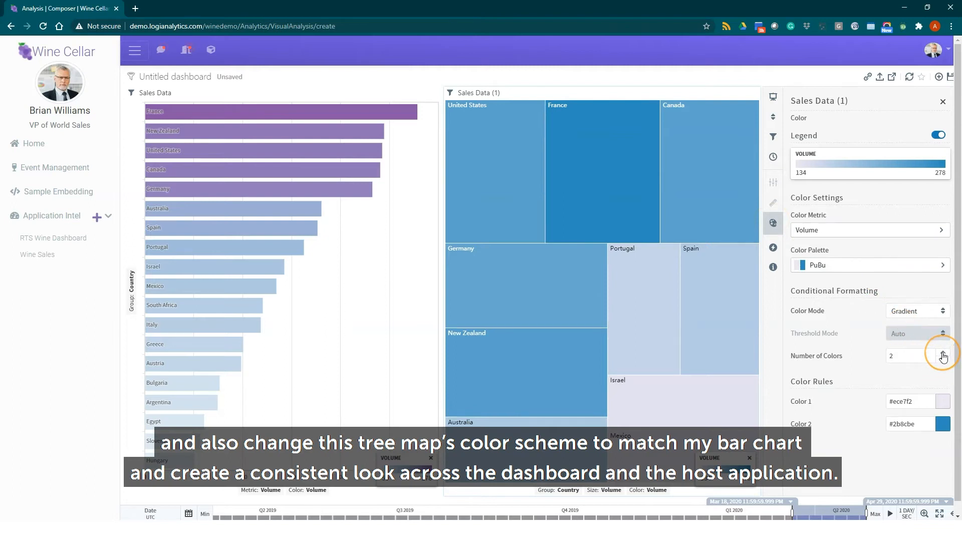
Step: Raise the tree map's number of colours and apply the purple BuPu palette
left_click(943, 353)
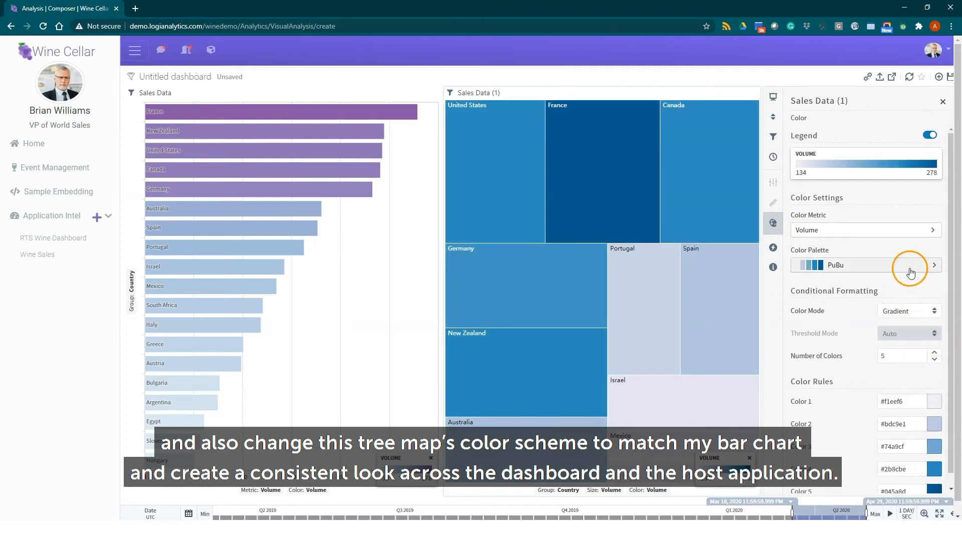
left_click(910, 264)
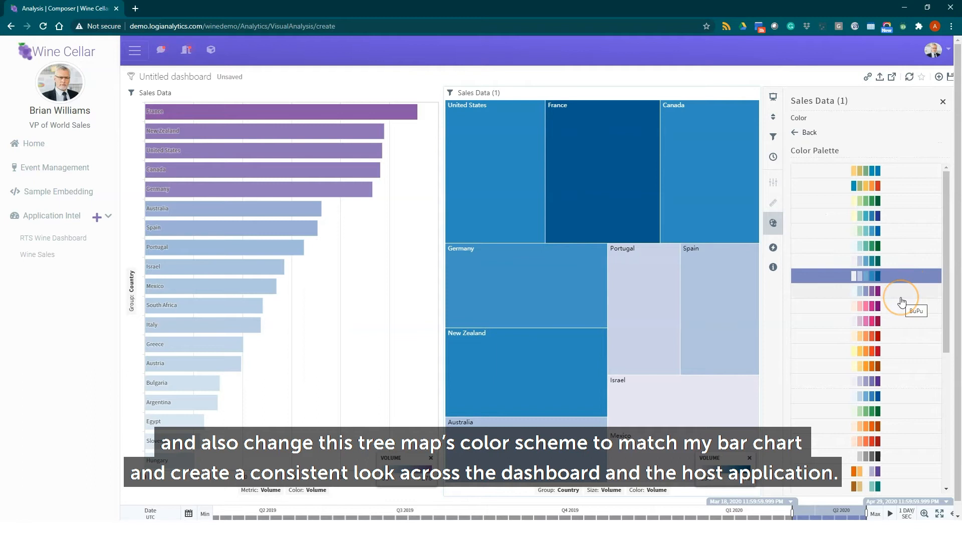
left_click(864, 290)
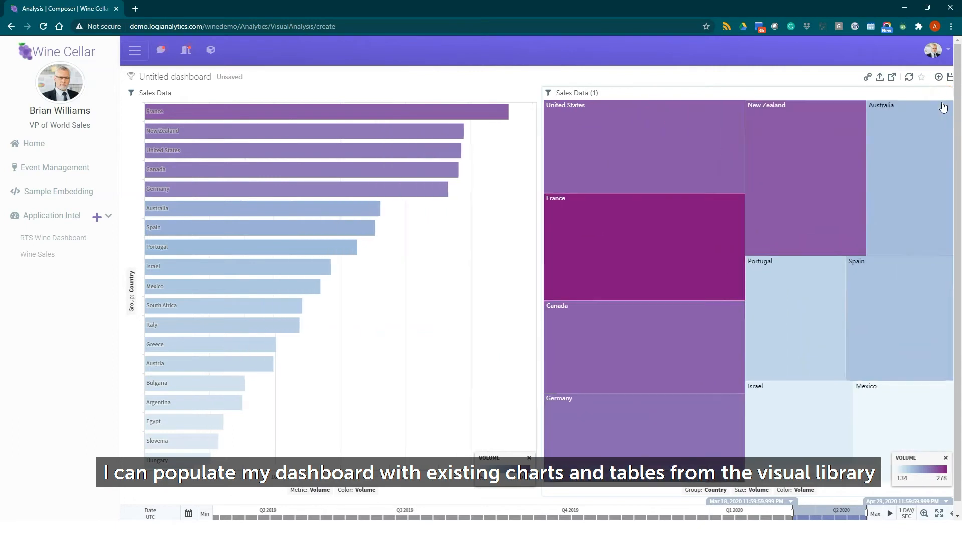
Step: Place the existing Wines by Gender visual onto the dashboard
left_click(937, 77)
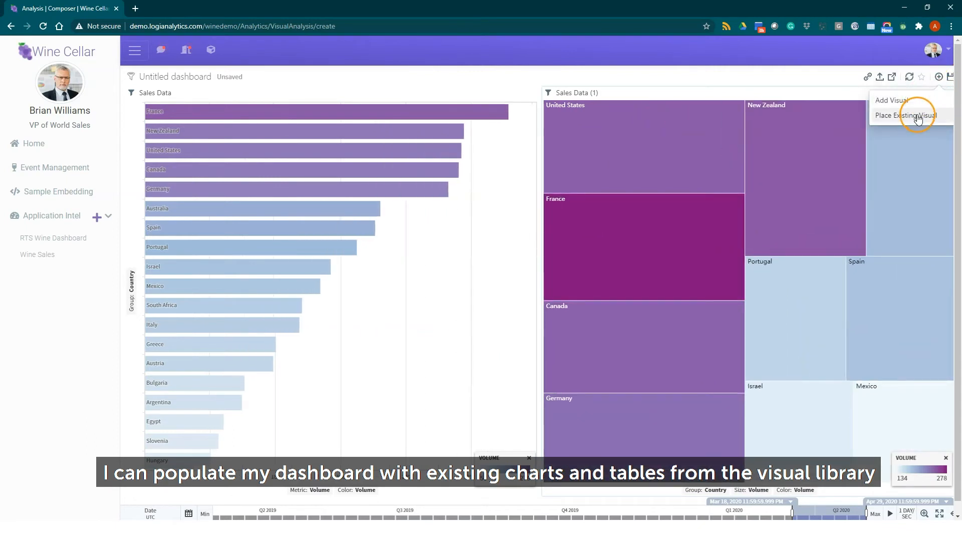
left_click(907, 115)
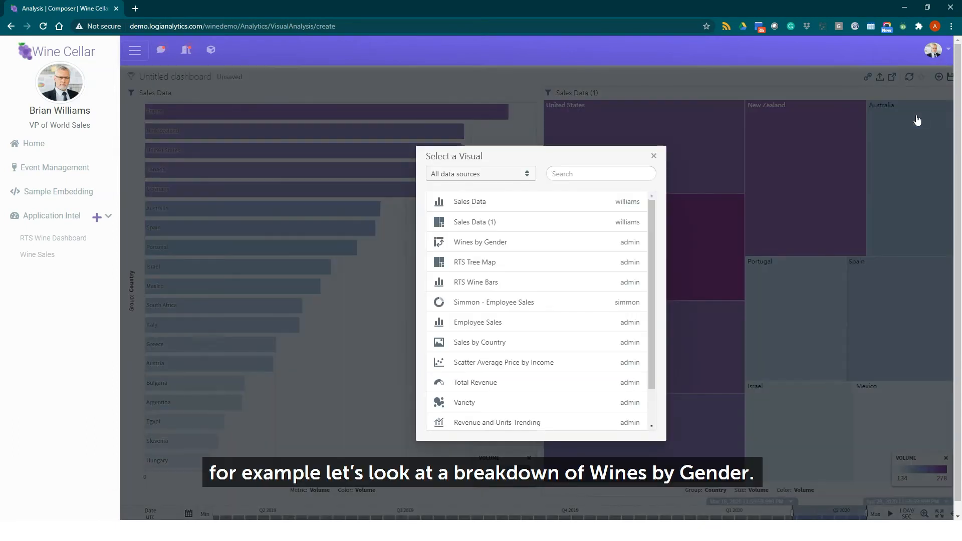
left_click(652, 156)
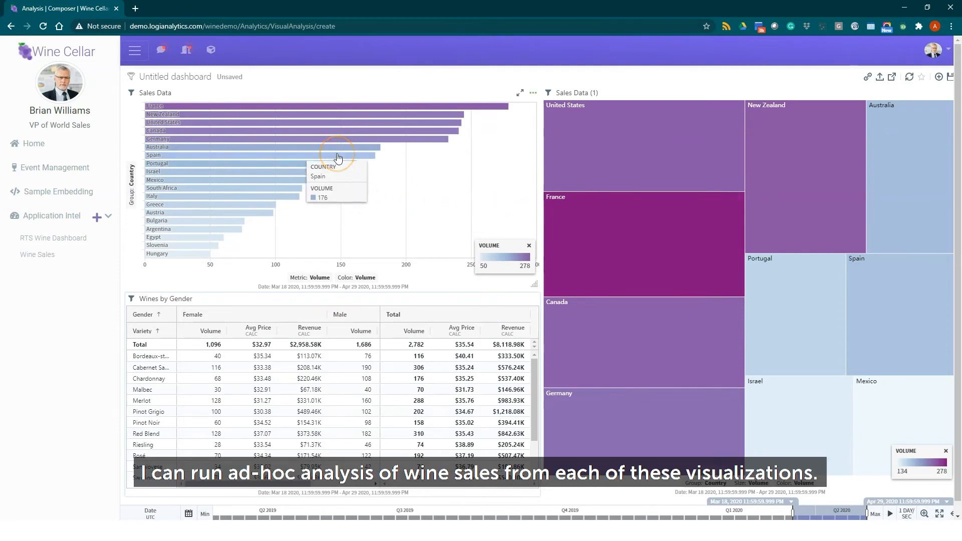
Step: Zoom from the Spain bar into a breakdown by Variety
left_click(337, 151)
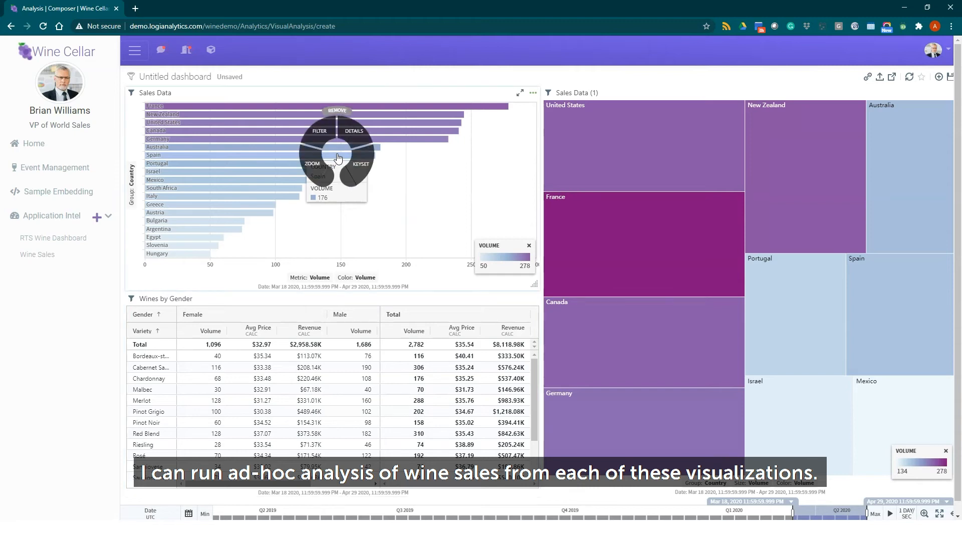
left_click(311, 163)
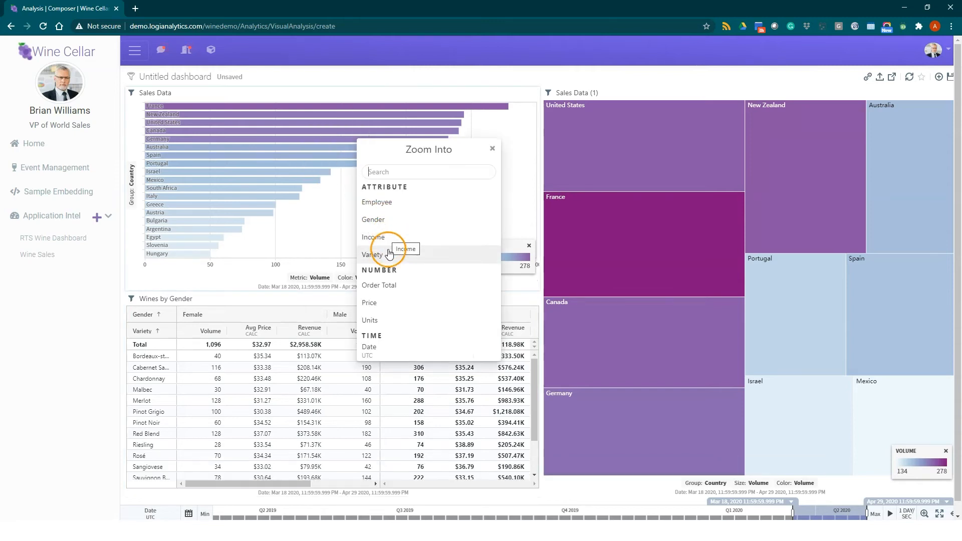
left_click(373, 253)
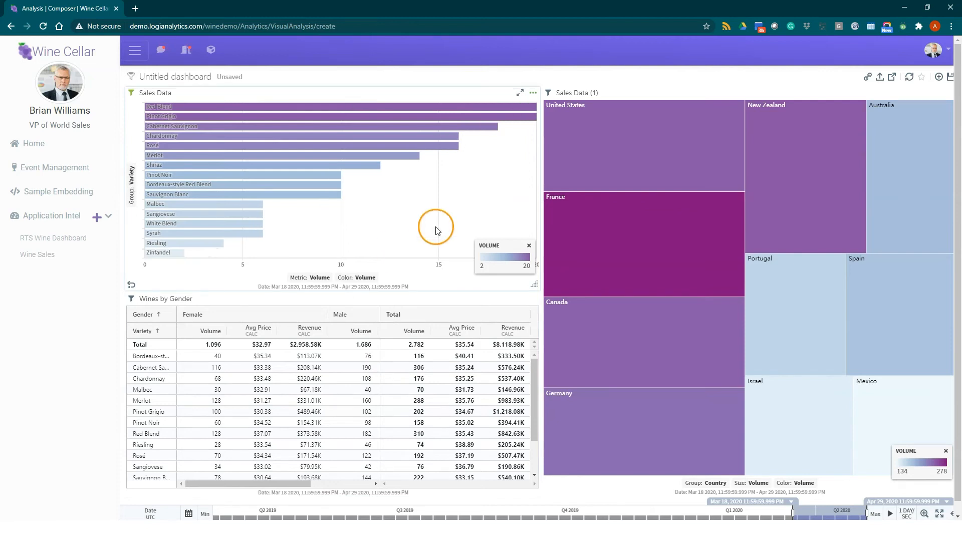
right_click(414, 379)
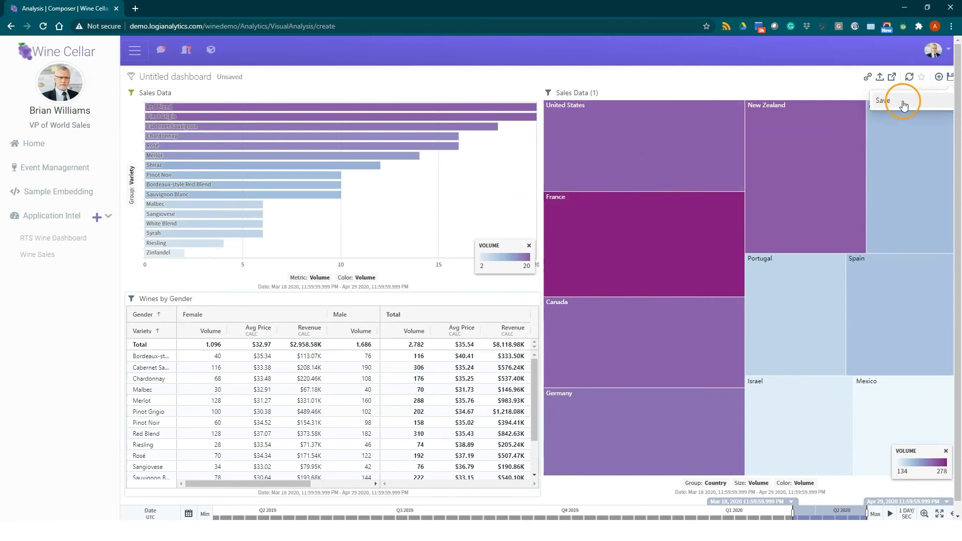
Step: Save the dashboard as 'Sales by Country' and return to the CRM home page
left_click(881, 100)
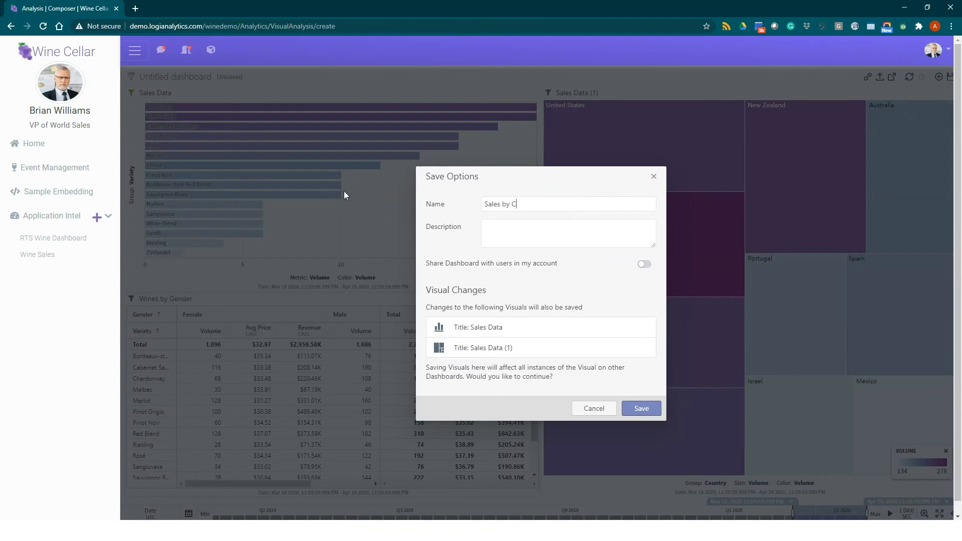
left_click(640, 408)
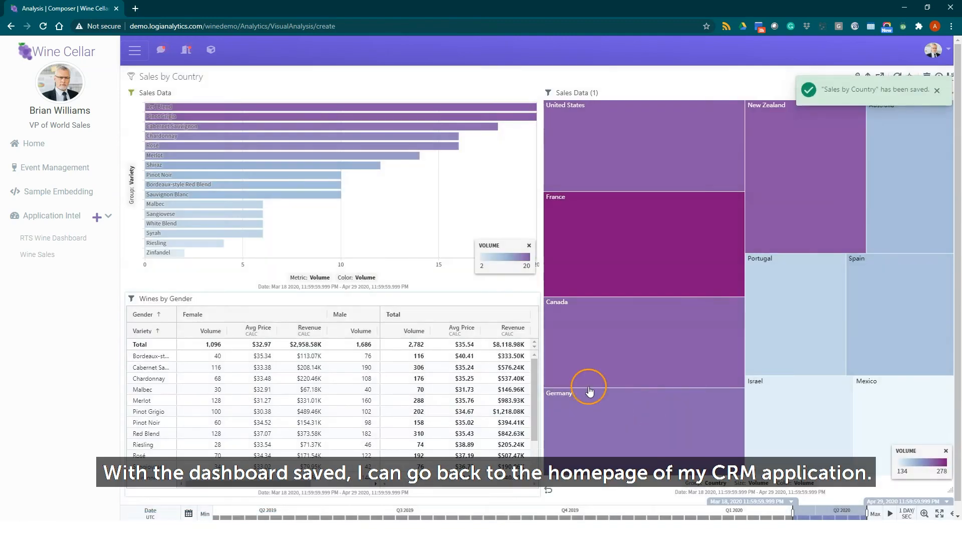
left_click(34, 144)
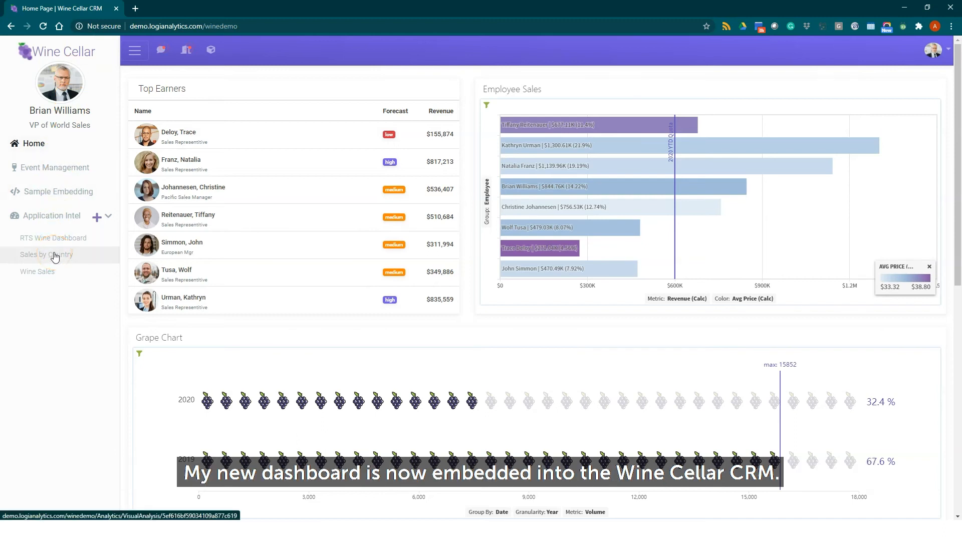
Step: Load the Sales by Country dashboard from the Application Intel sidebar
left_click(45, 254)
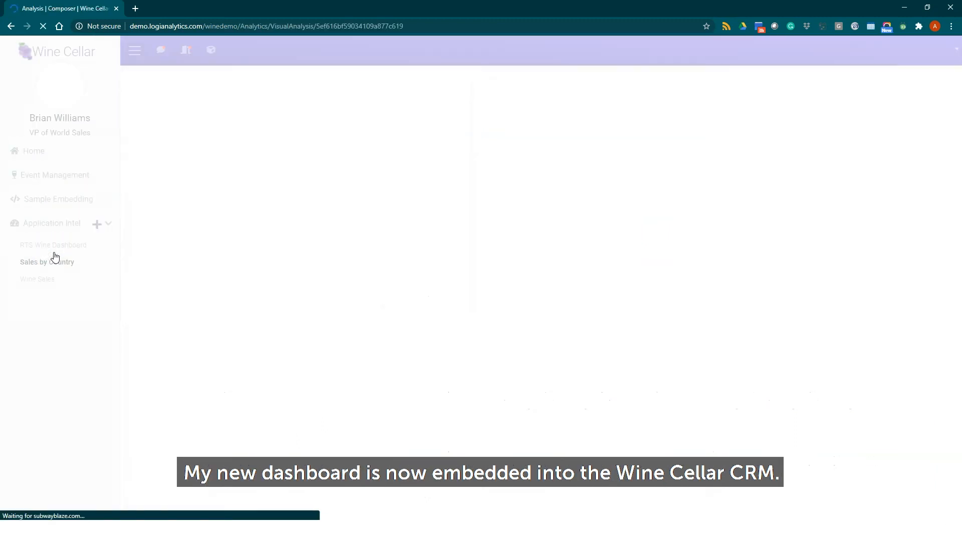
left_click(47, 254)
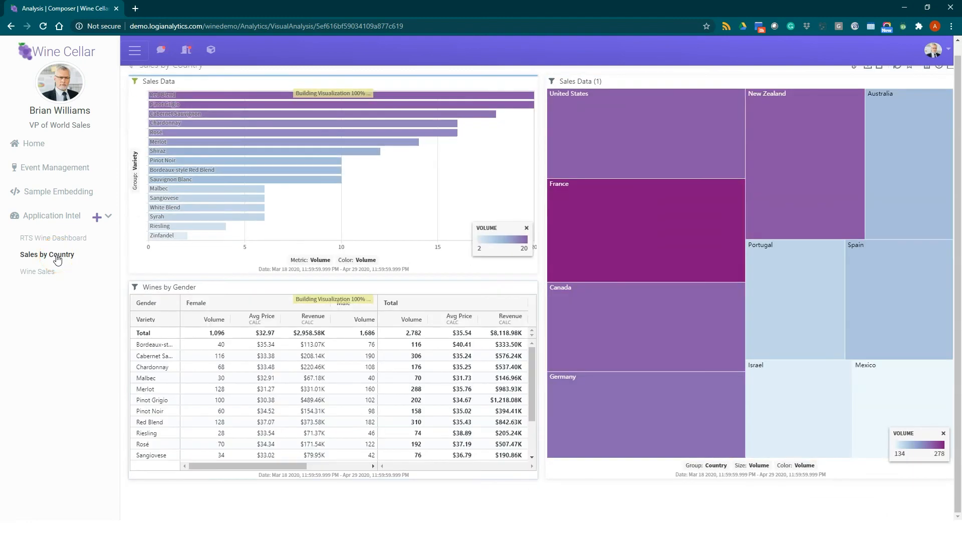
mouse_move(280, 145)
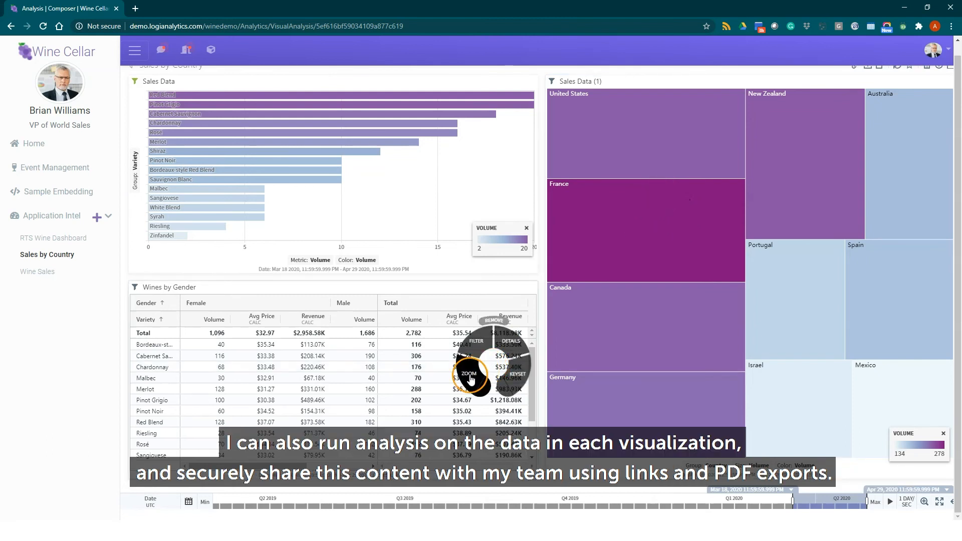
Step: Show the share link and iframe embed code for the Sales by Country dashboard
left_click(469, 373)
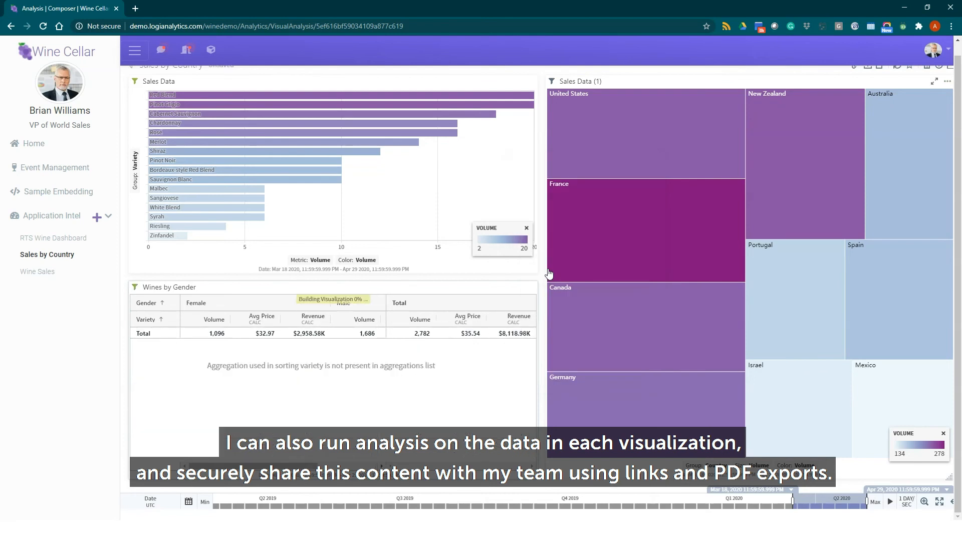
left_click(837, 80)
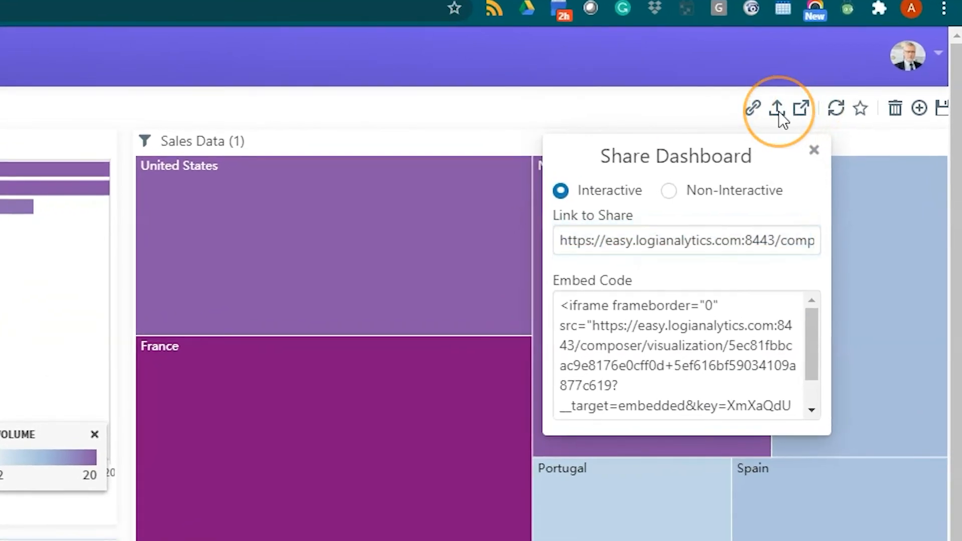
Step: View the screenshot, PDF and JSON export choices, then dismiss them
left_click(775, 108)
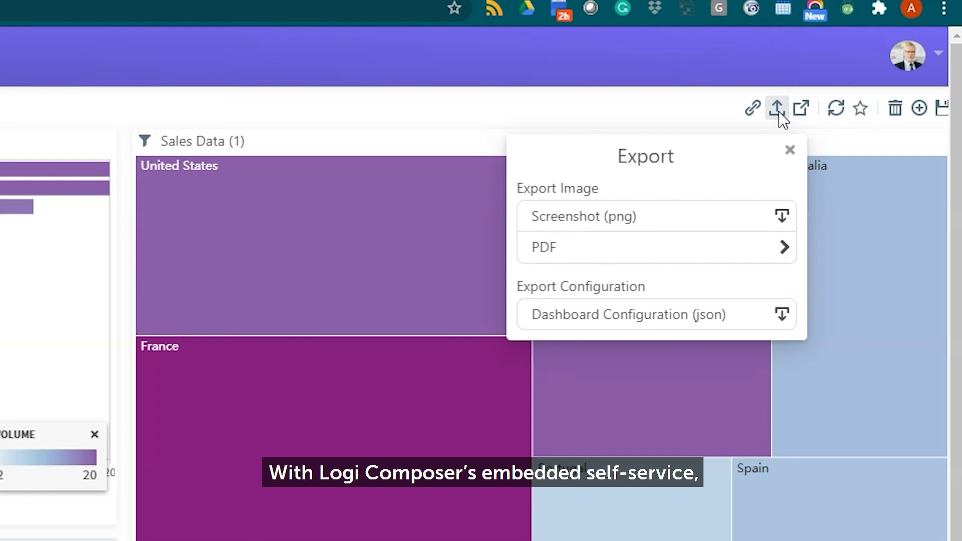
left_click(791, 149)
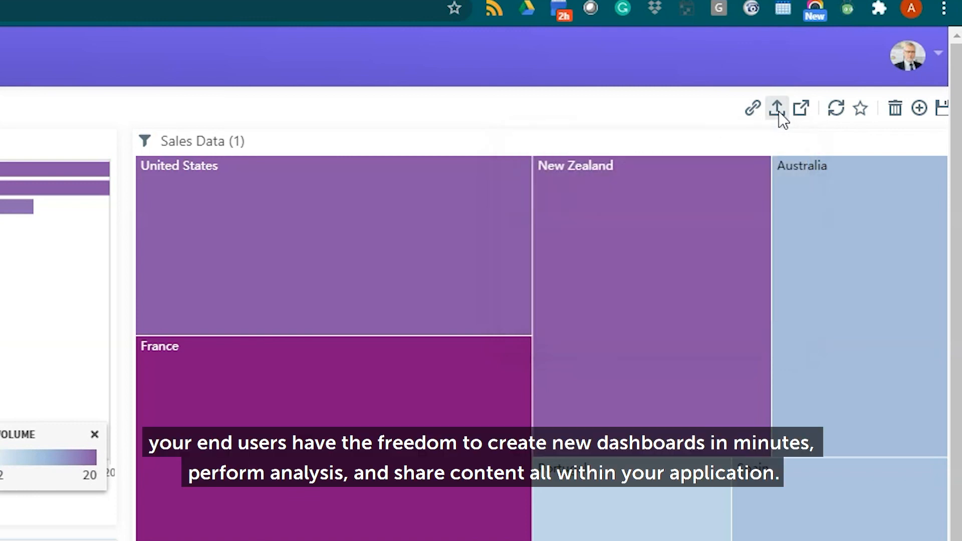